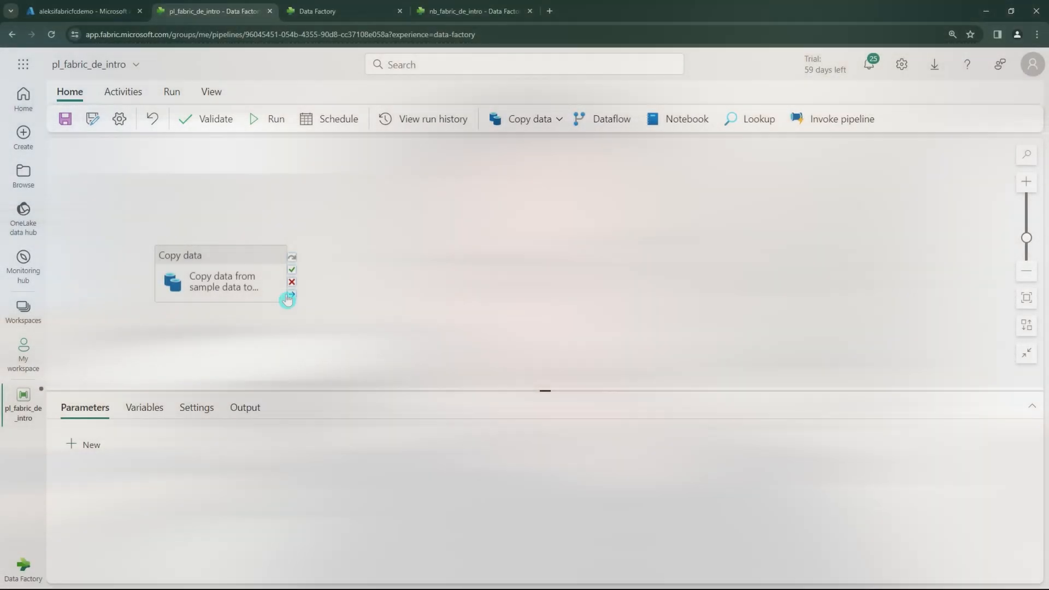
# Chain a Dataflow activity after Copy data and add an If Condition from the full Activities list
pyautogui.click(610, 118)
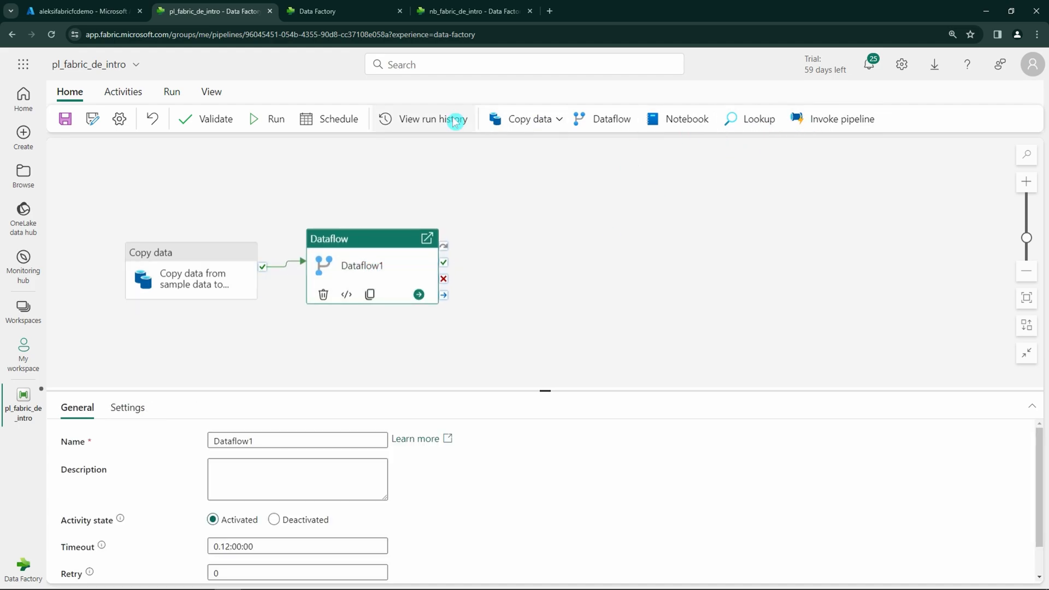
pyautogui.click(124, 92)
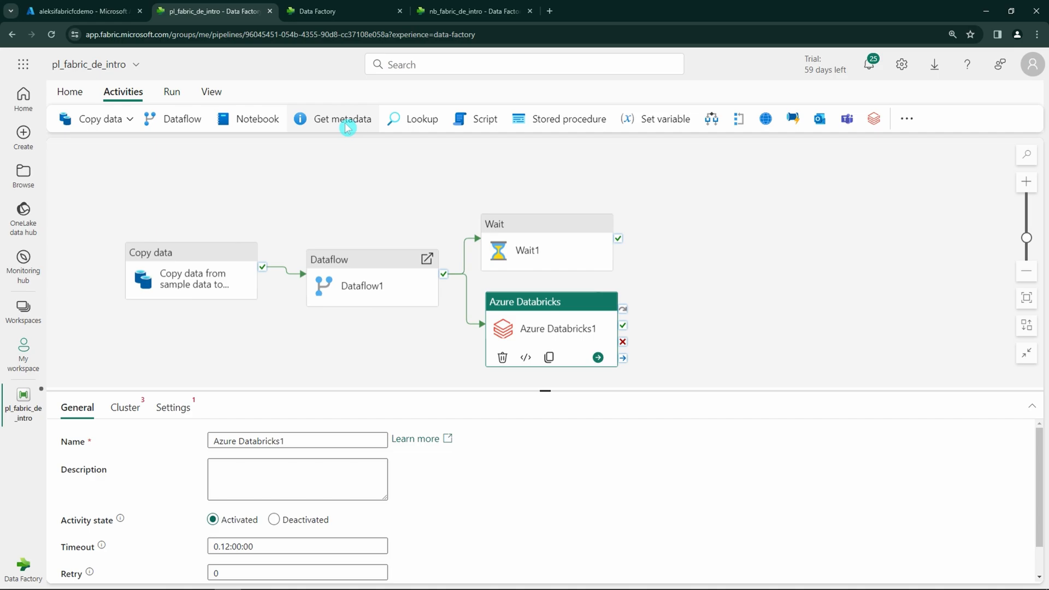
pyautogui.moveTo(422, 123)
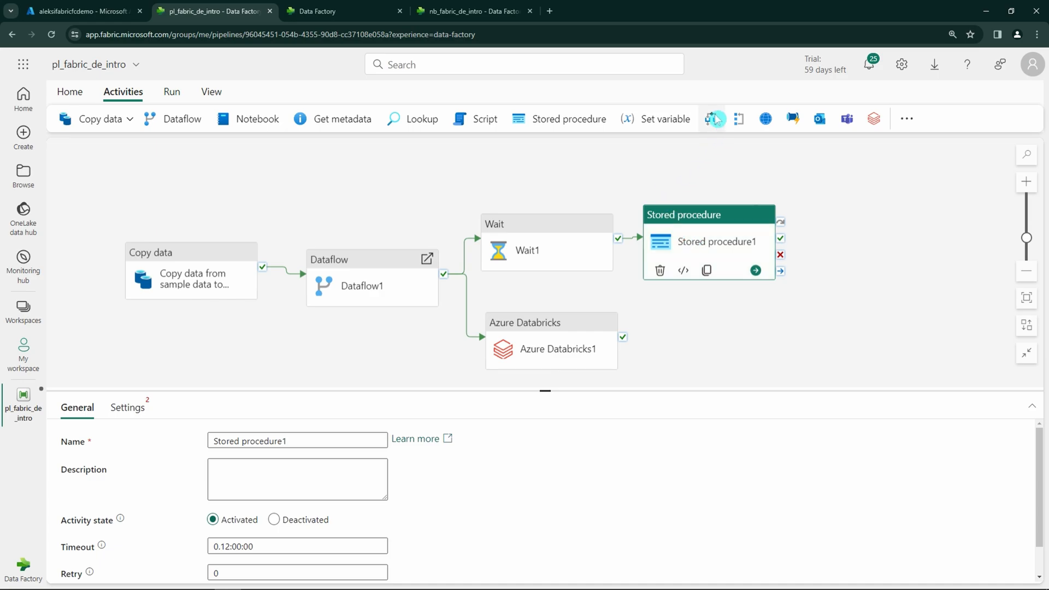
pyautogui.click(711, 118)
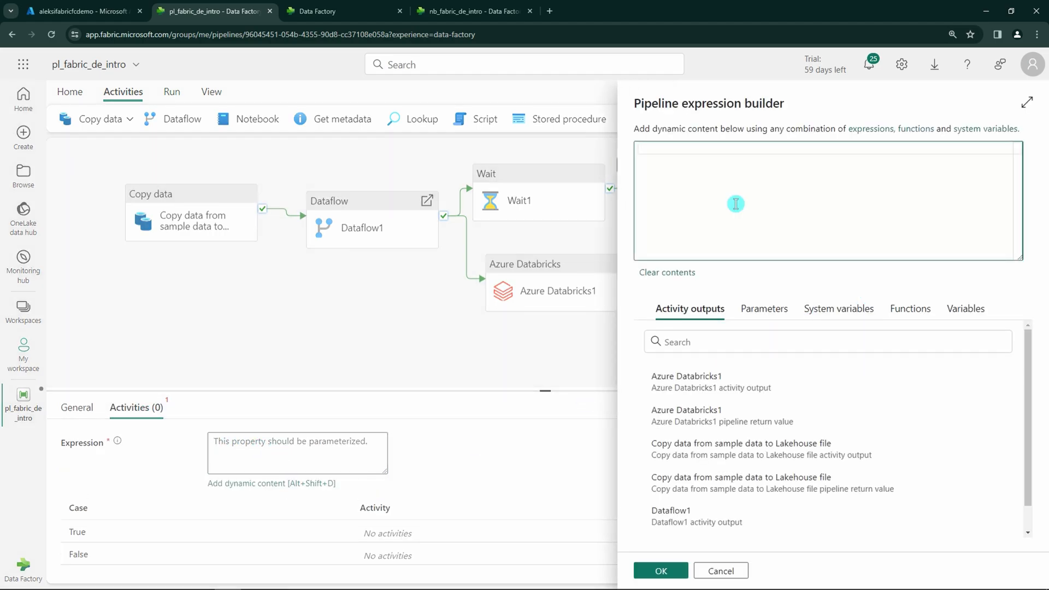
pyautogui.write('@equals(, )')
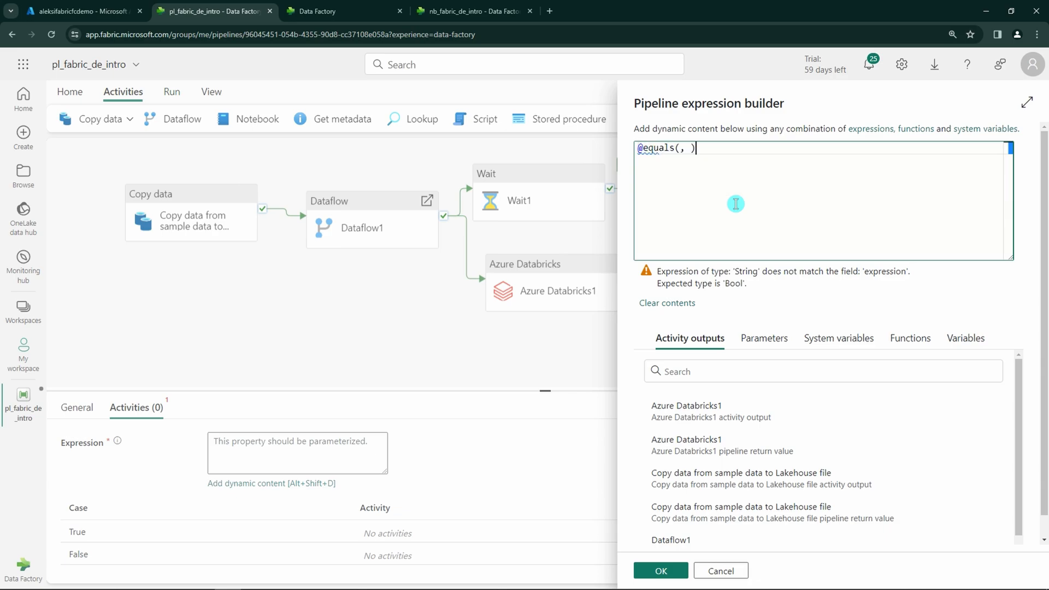
pyautogui.rightClick(674, 547)
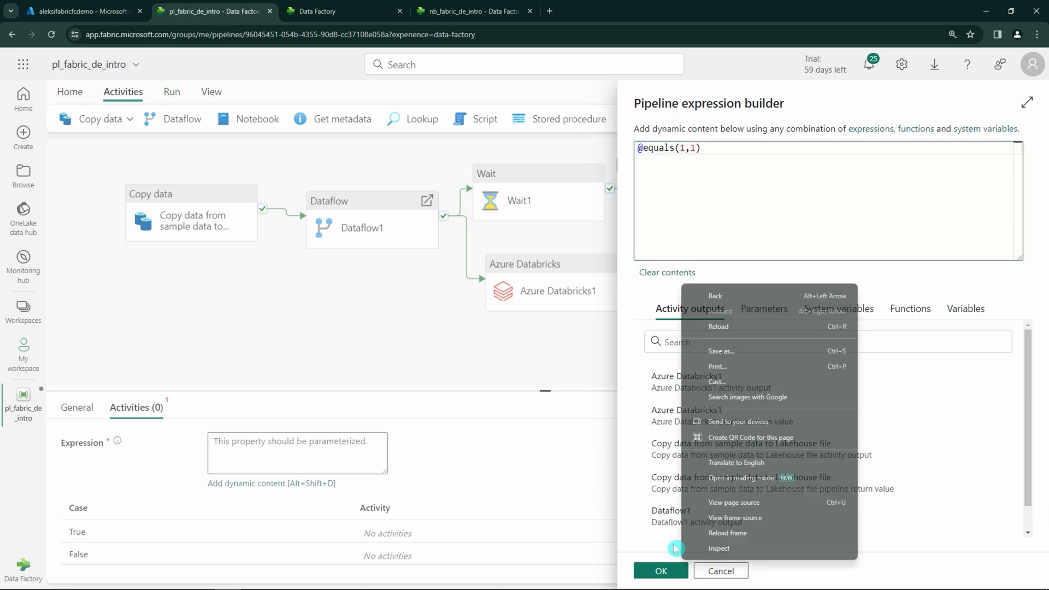
pyautogui.click(660, 570)
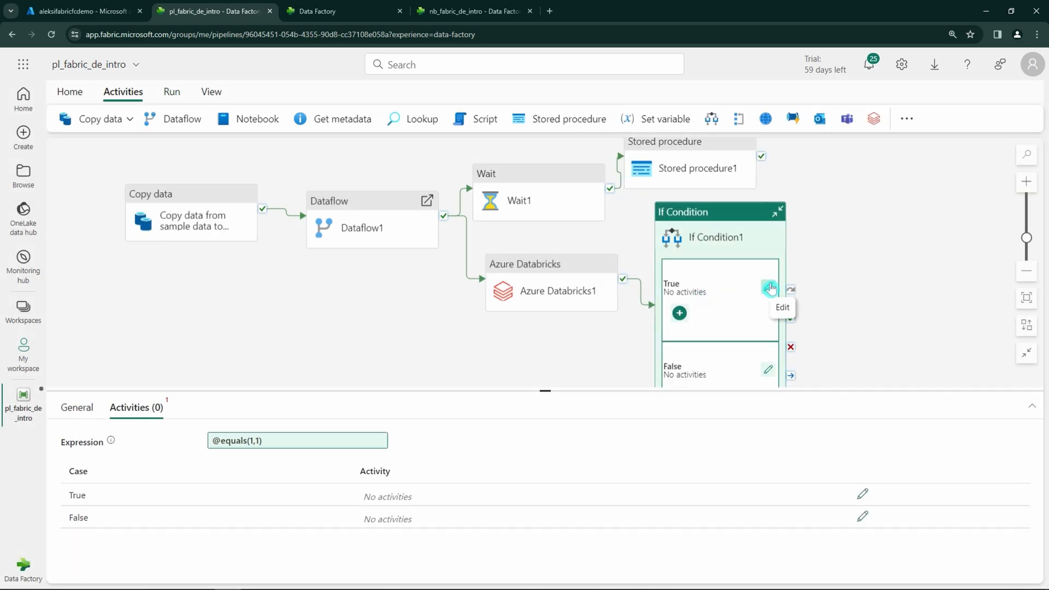
pyautogui.click(769, 289)
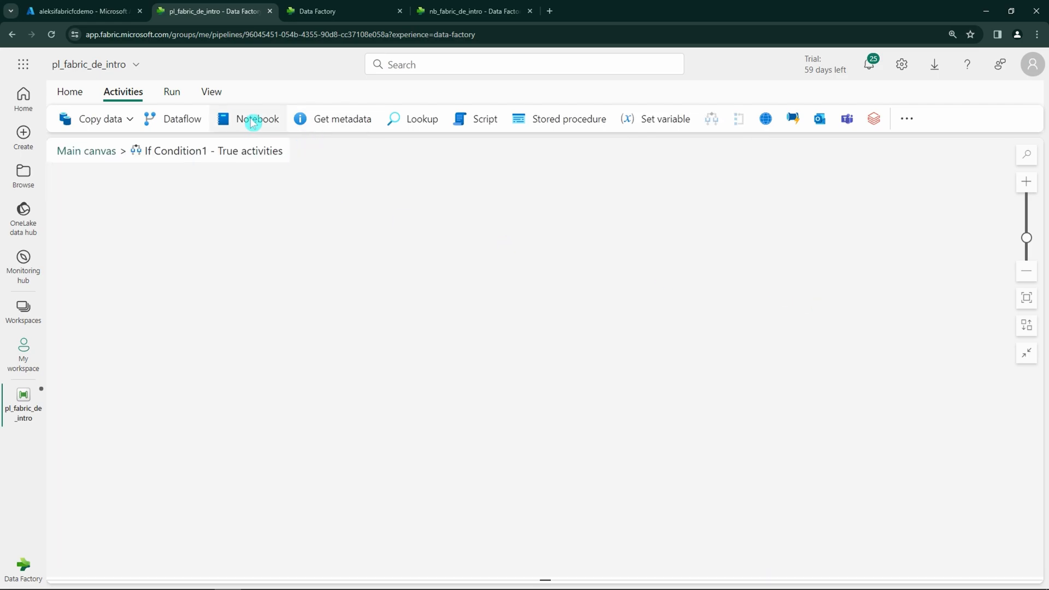
# Run a Notebook in the True branch, then add a Script activity on the main canvas
pyautogui.click(257, 117)
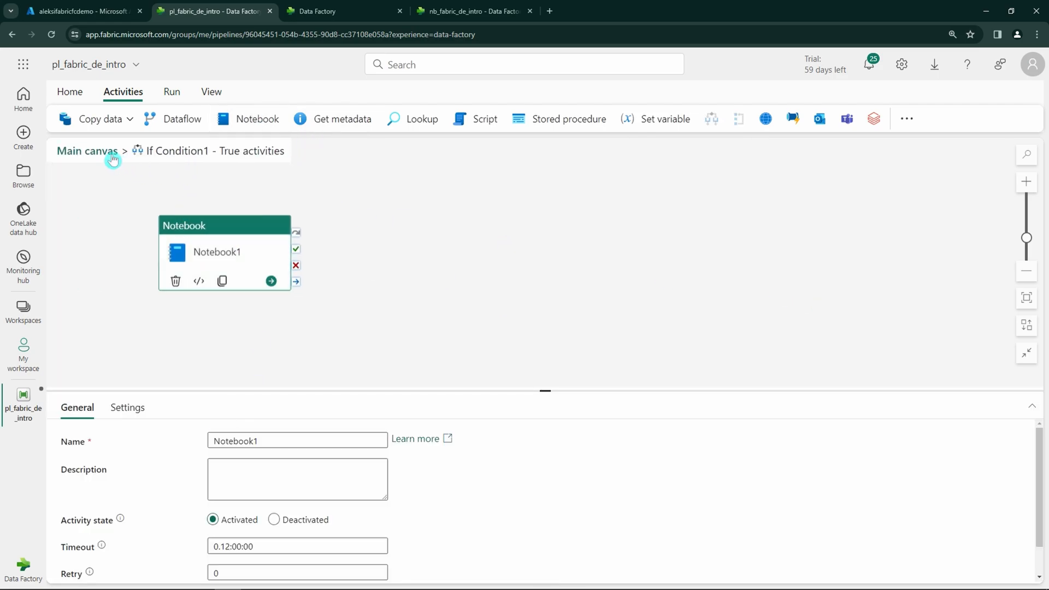
pyautogui.click(87, 150)
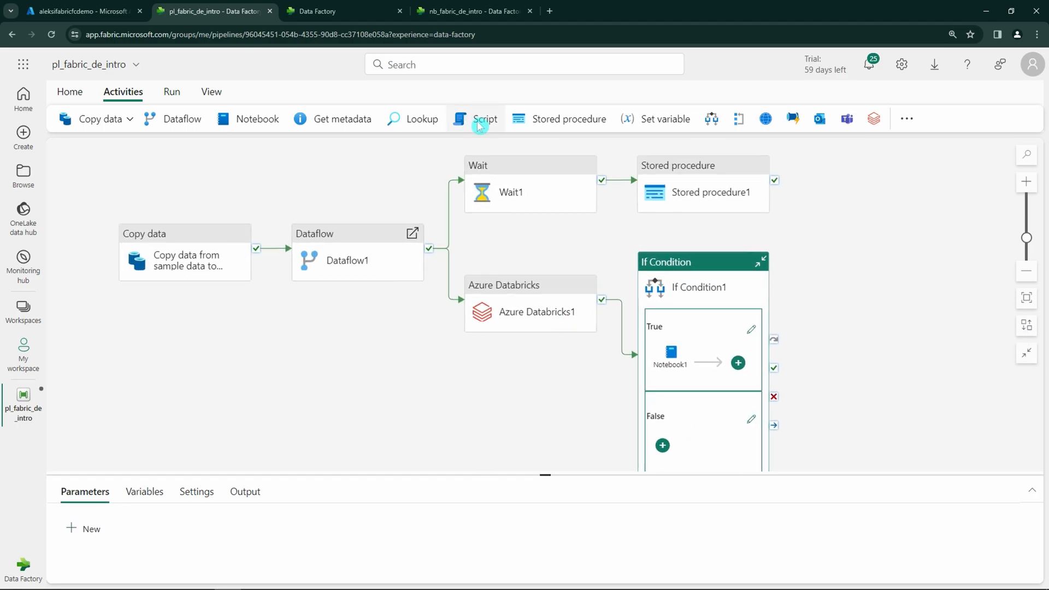
pyautogui.click(476, 118)
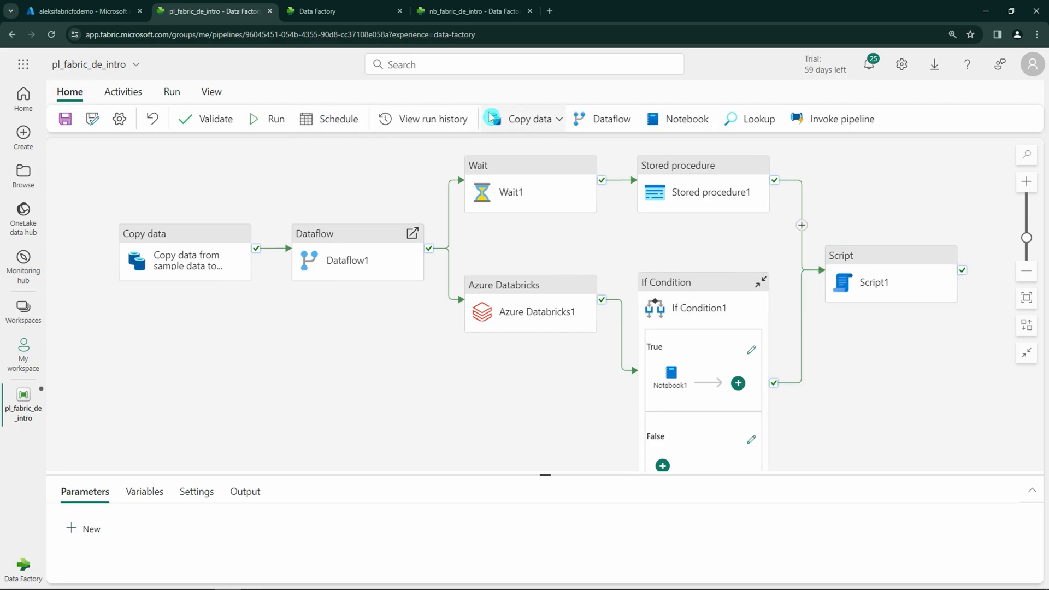
# Switch scheduled runs On for pl_fabric_de_intro, repeating Daily at the chosen time
pyautogui.click(337, 118)
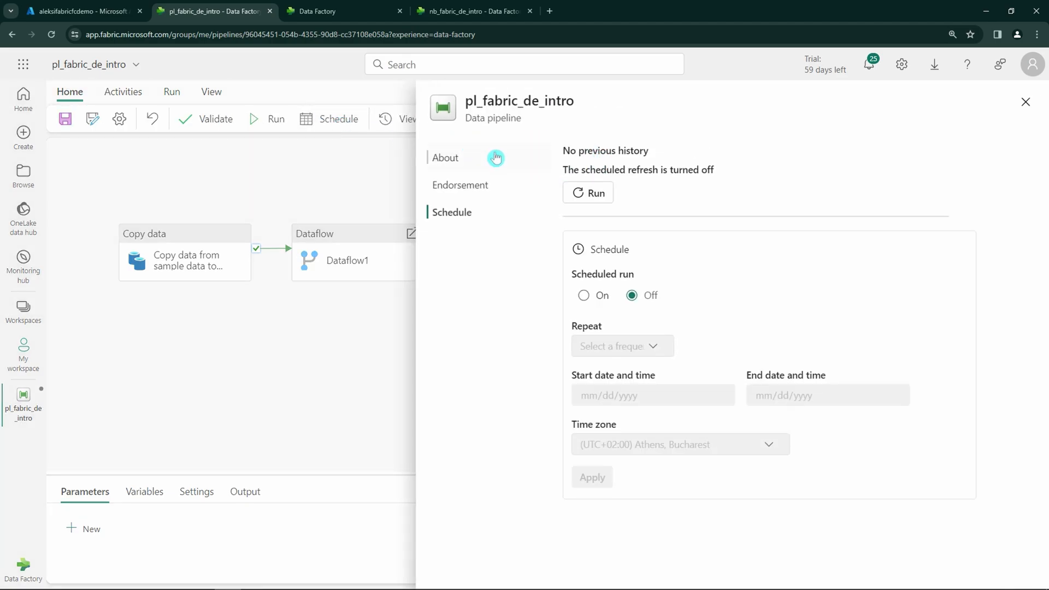
pyautogui.click(583, 295)
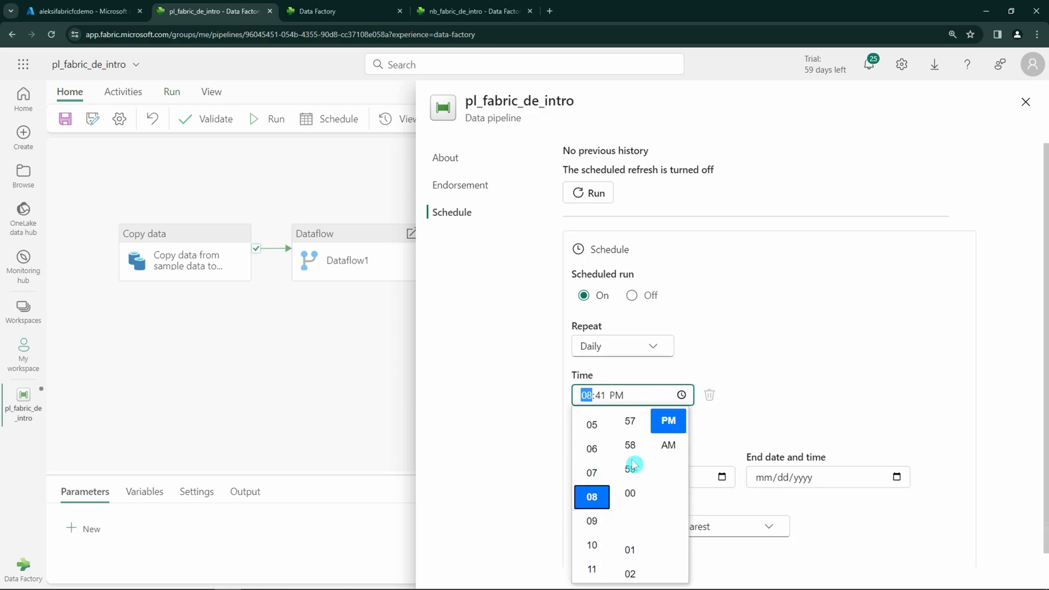
pyautogui.click(343, 11)
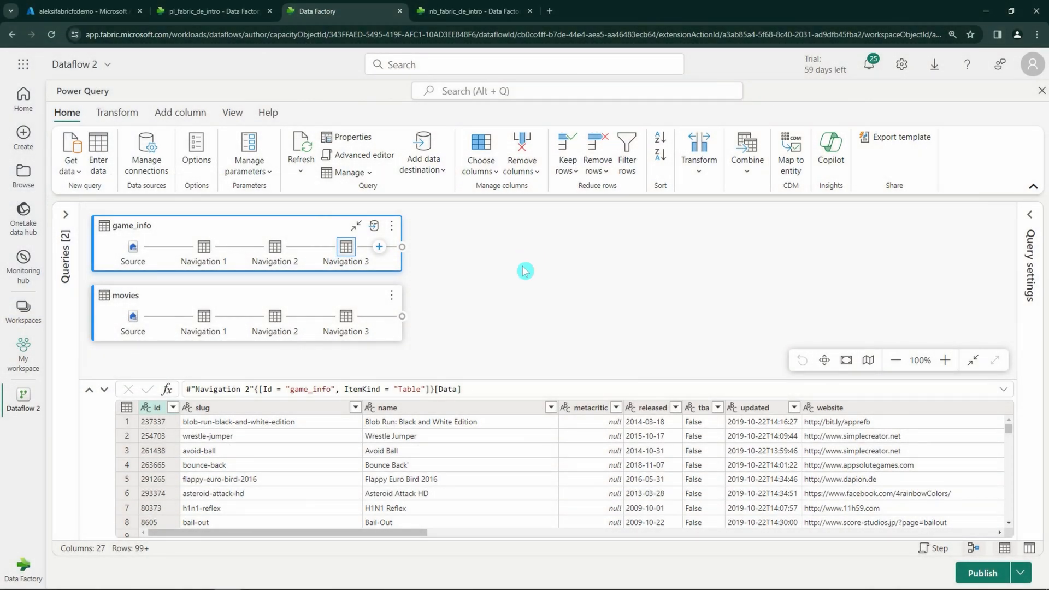
# Keep only id, name, rating, platforms and developers in game_info, then bring up Get data
pyautogui.click(379, 247)
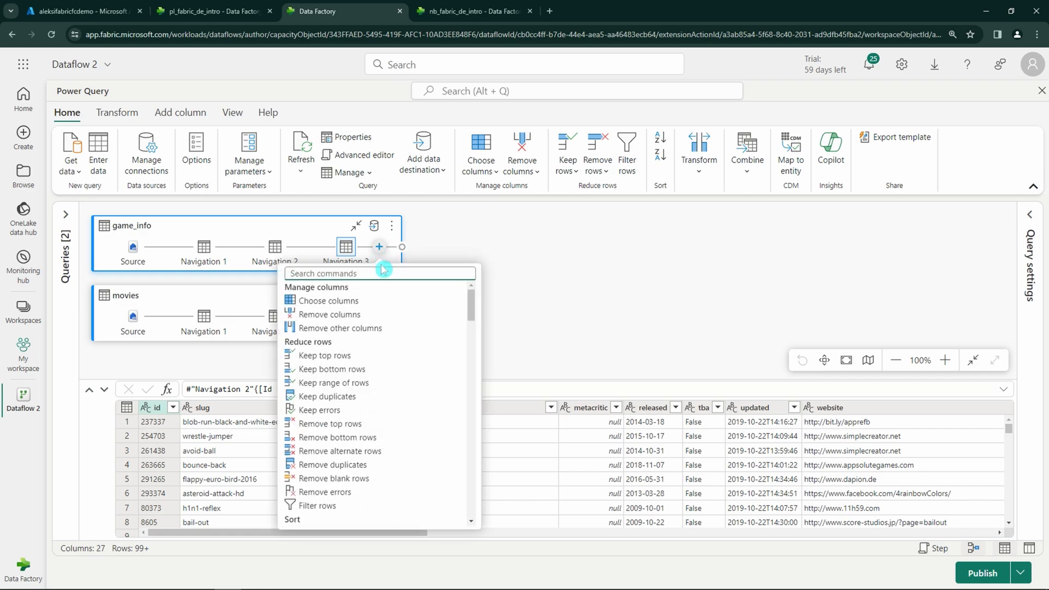
pyautogui.click(327, 299)
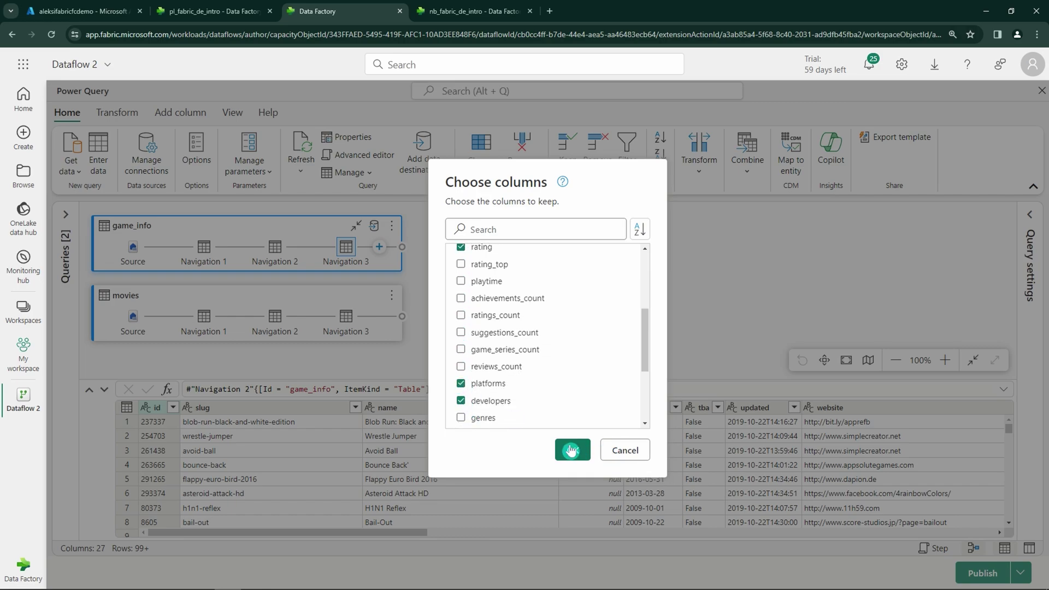
pyautogui.click(571, 449)
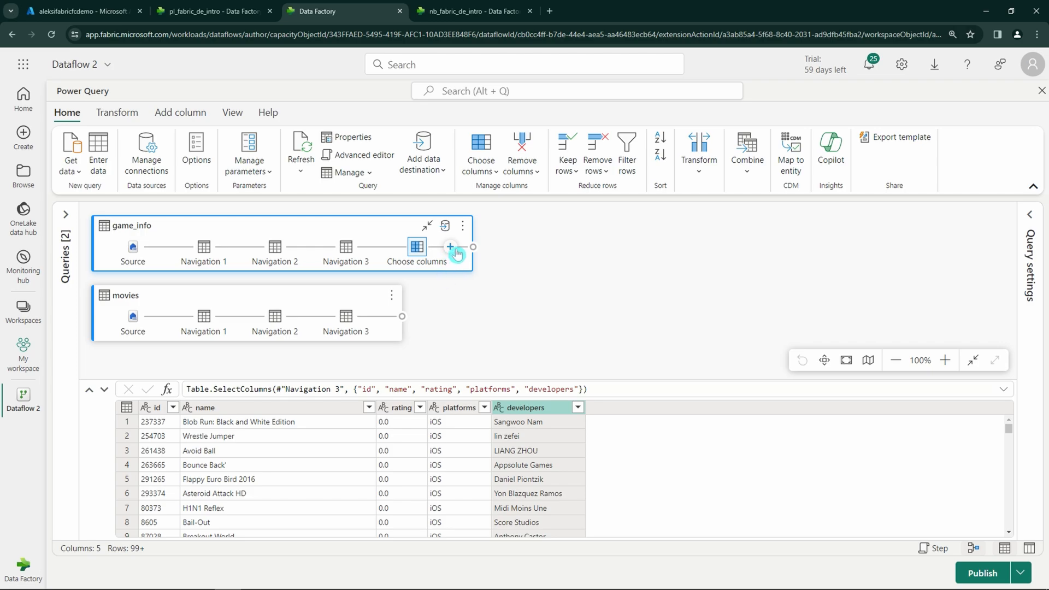
pyautogui.click(70, 151)
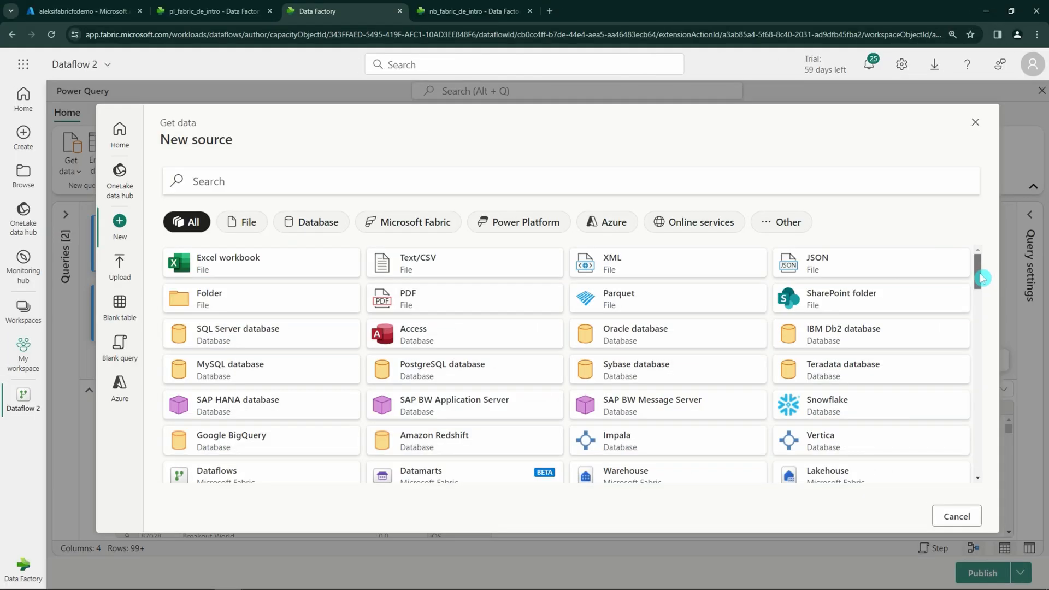
pyautogui.scroll(-3)
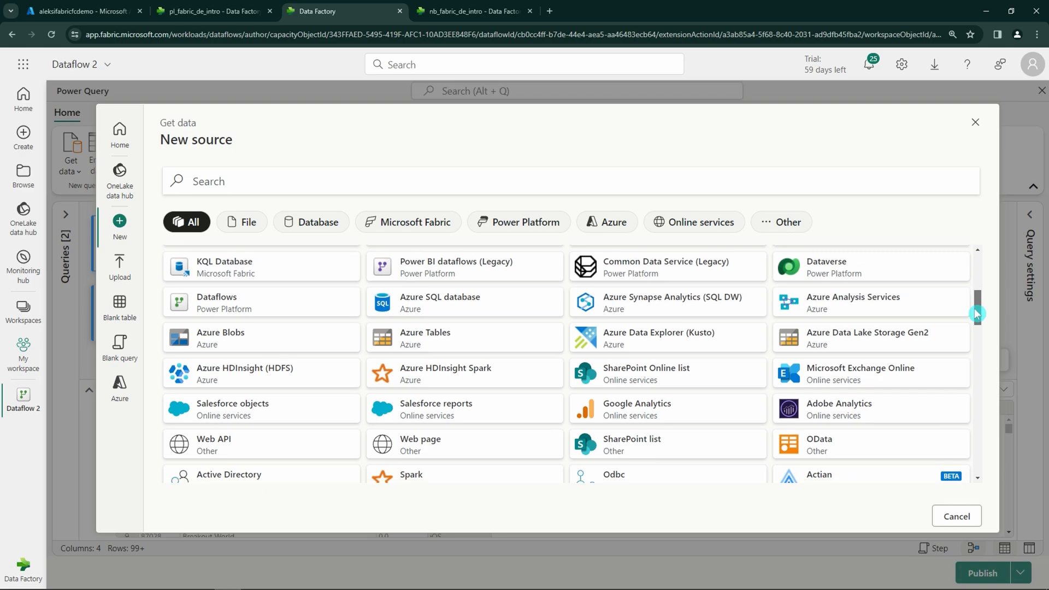
pyautogui.scroll(-3)
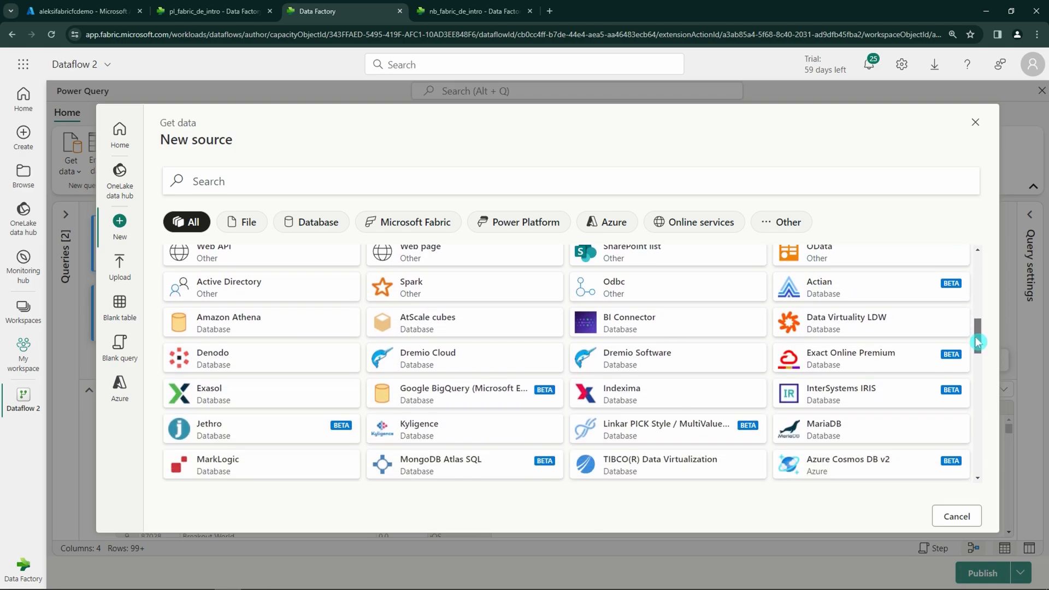
pyautogui.scroll(-3)
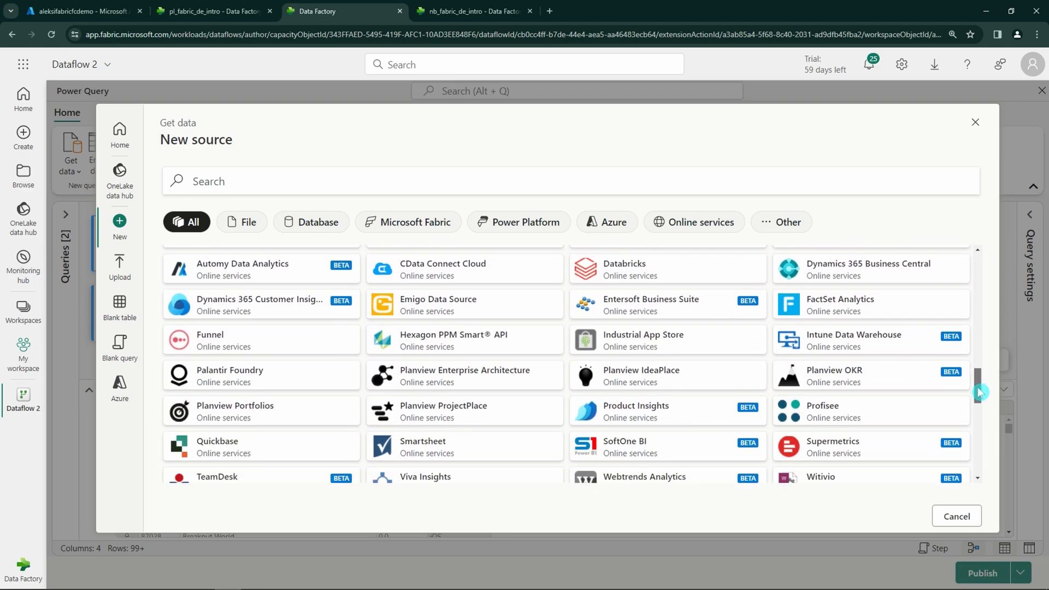
pyautogui.scroll(-3)
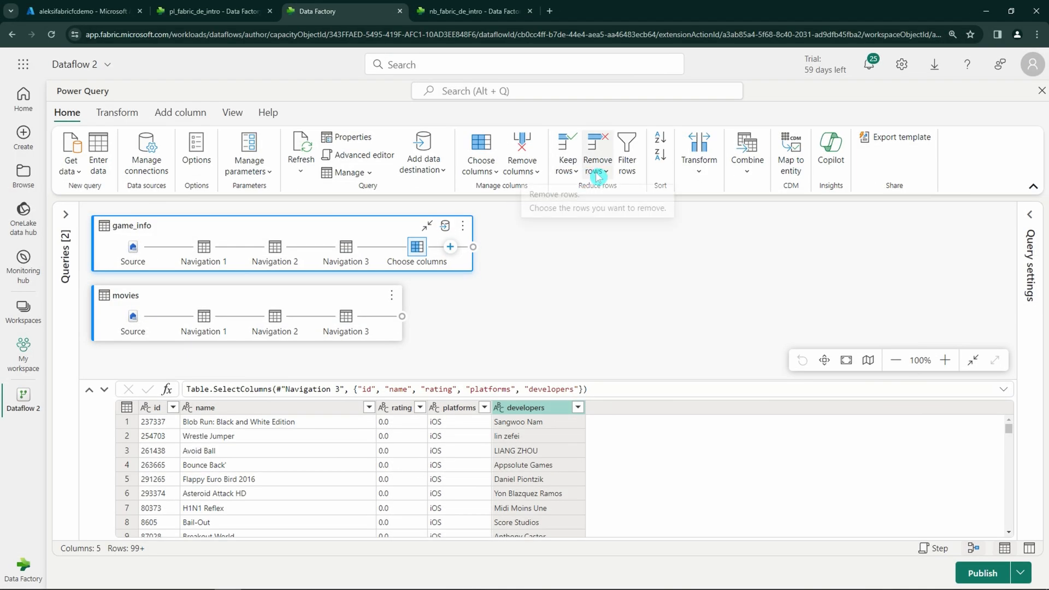
# Remove the developers column from game_info and move to the nb_fabric_de_intro notebook
pyautogui.click(596, 154)
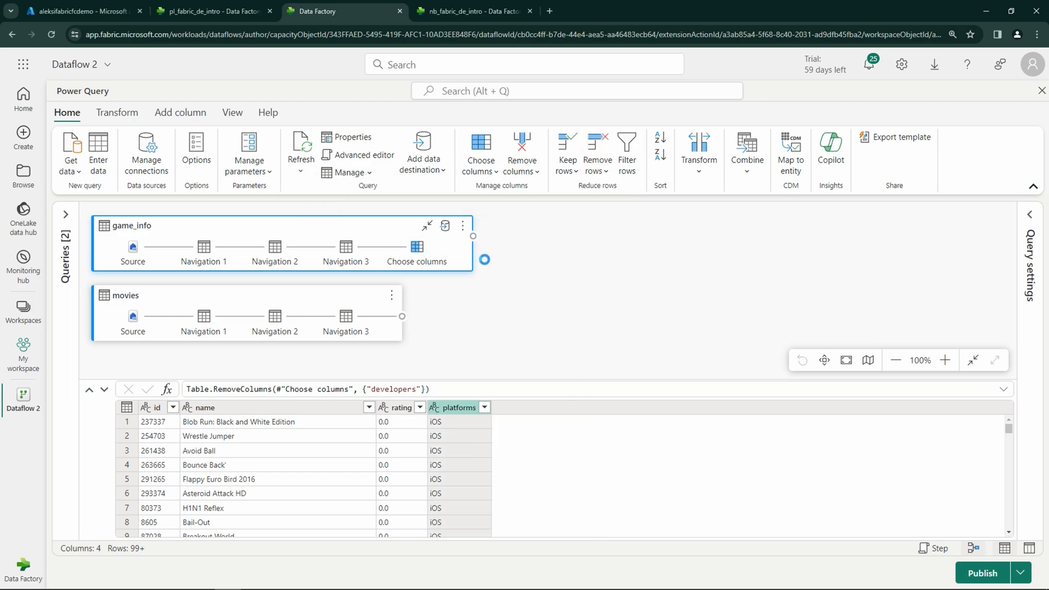
pyautogui.click(522, 161)
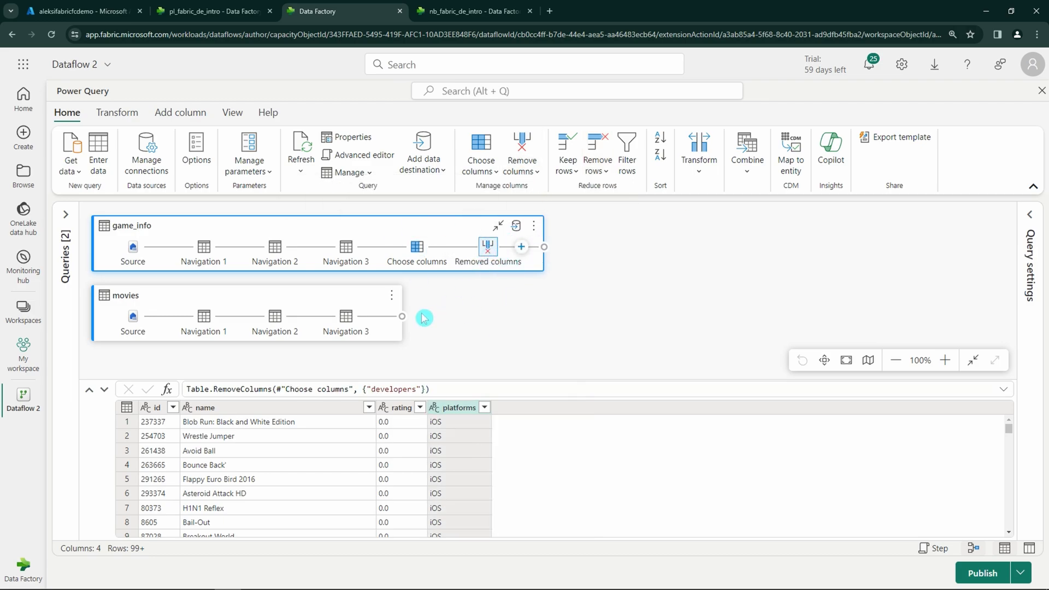
pyautogui.click(469, 11)
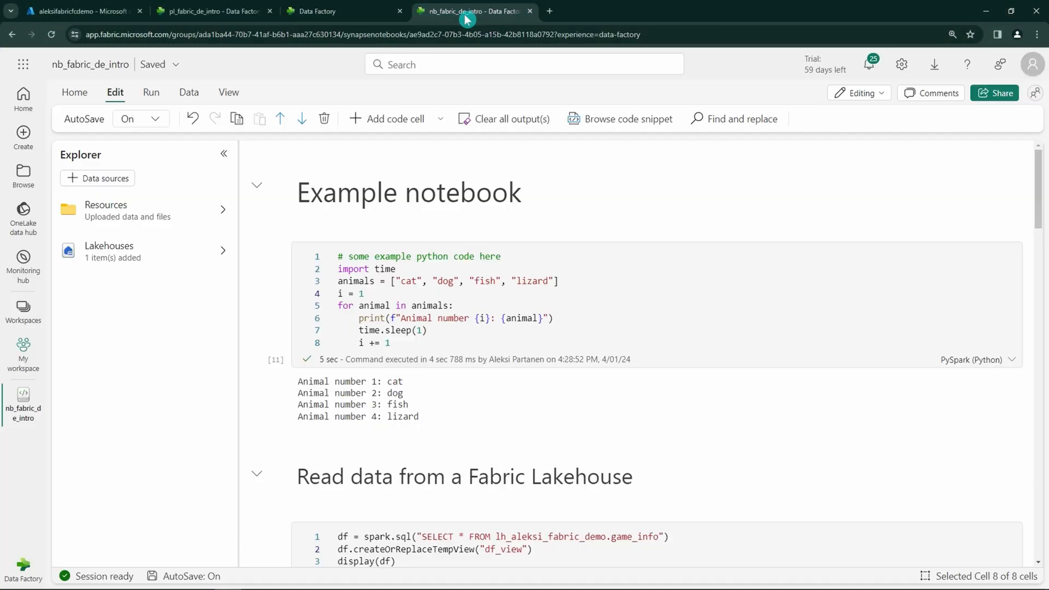
pyautogui.moveTo(550, 142)
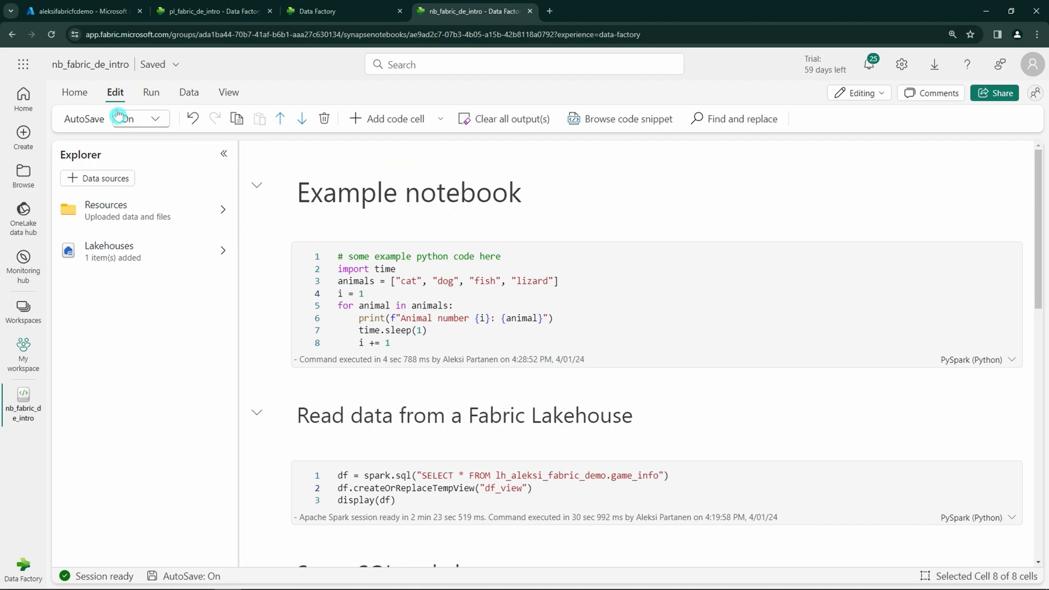
# Run all cells and review the animal printout, game_info table, developer counts and line graph
pyautogui.click(75, 92)
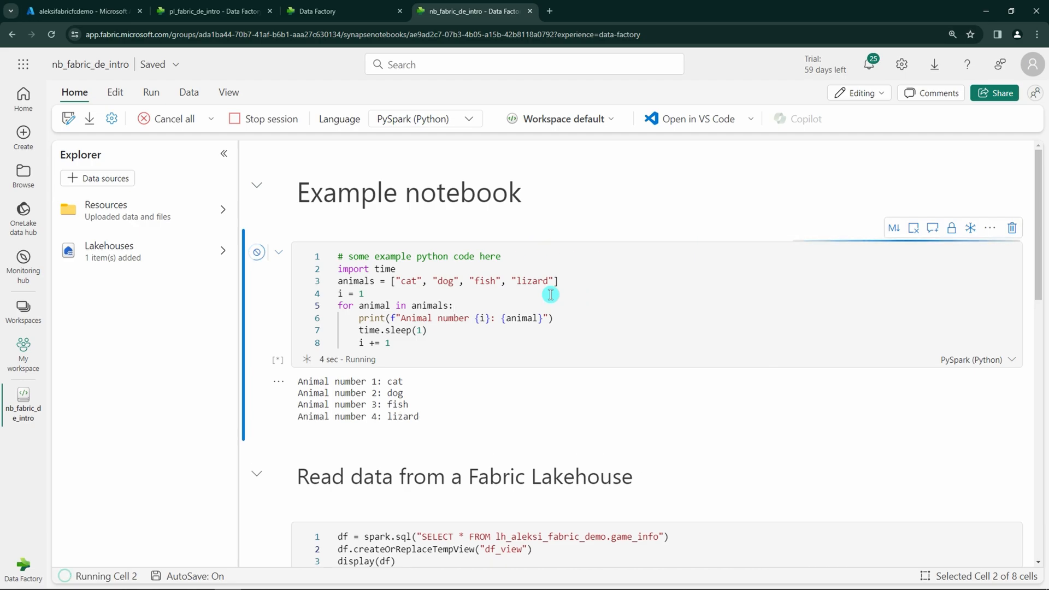
pyautogui.scroll(-3)
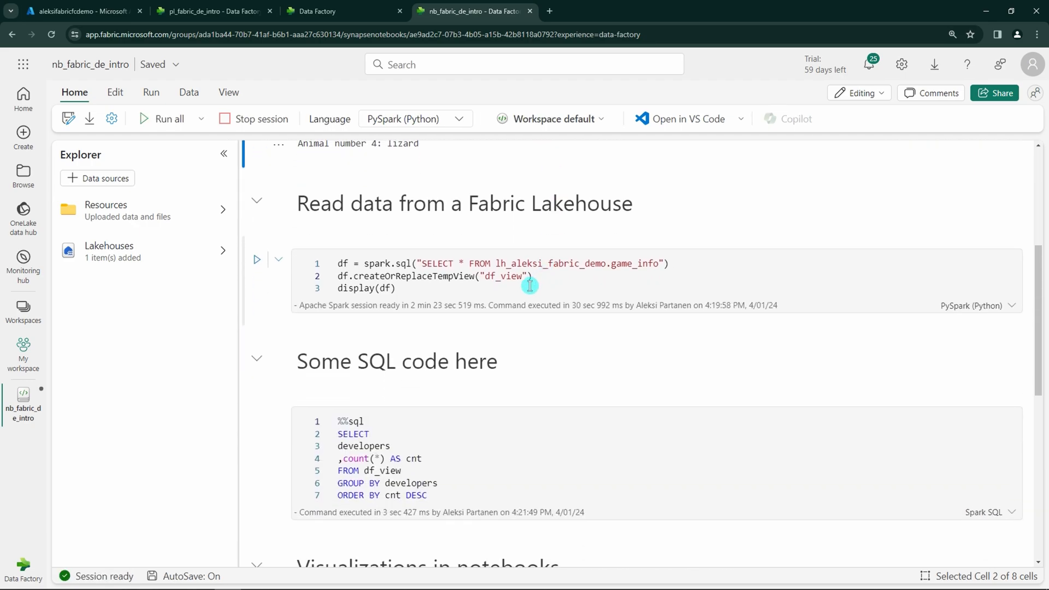
pyautogui.click(256, 260)
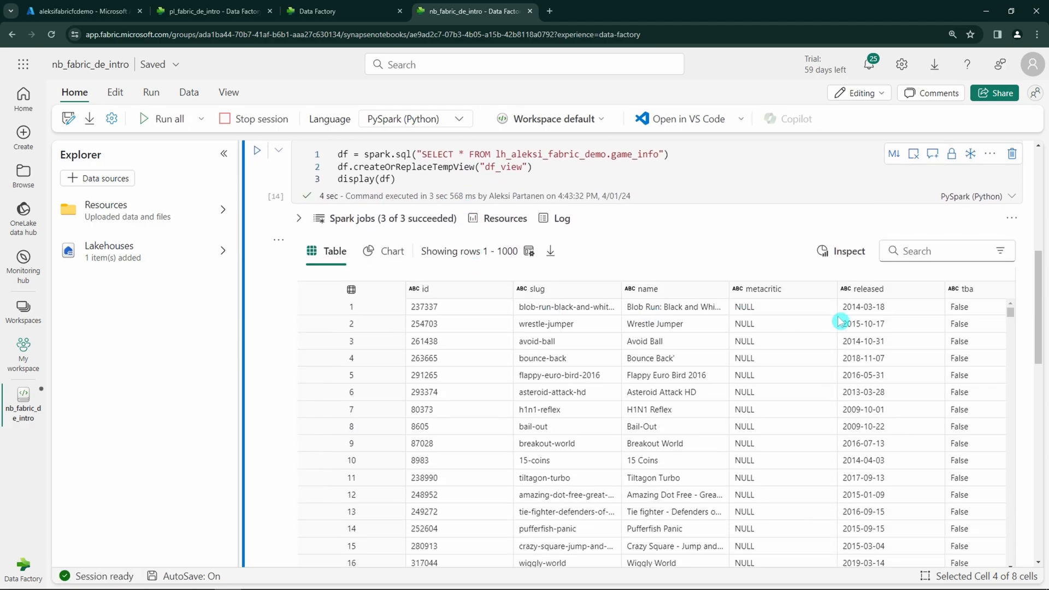
pyautogui.scroll(-3)
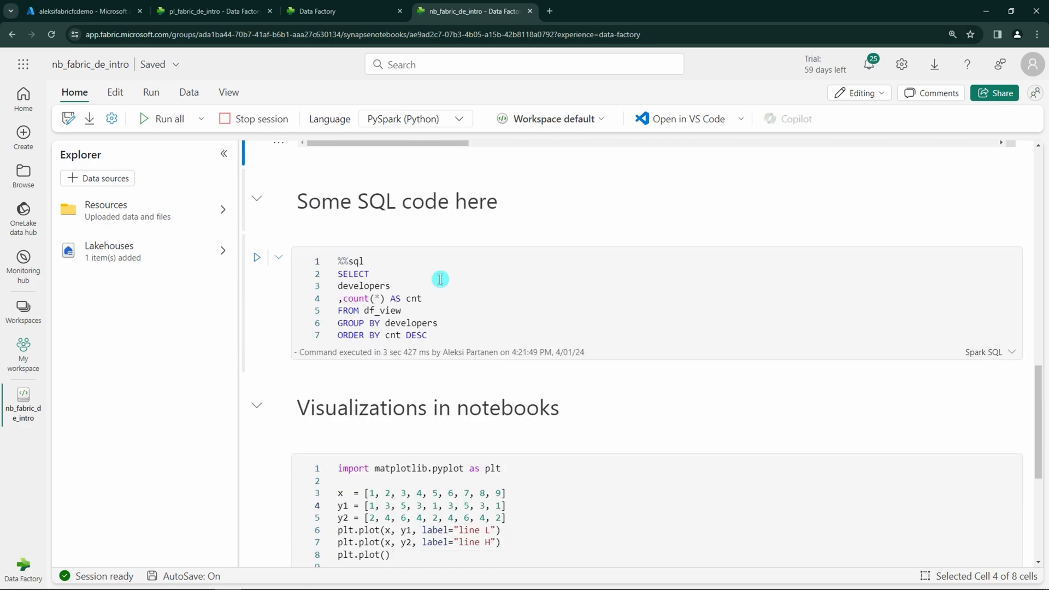
pyautogui.click(257, 258)
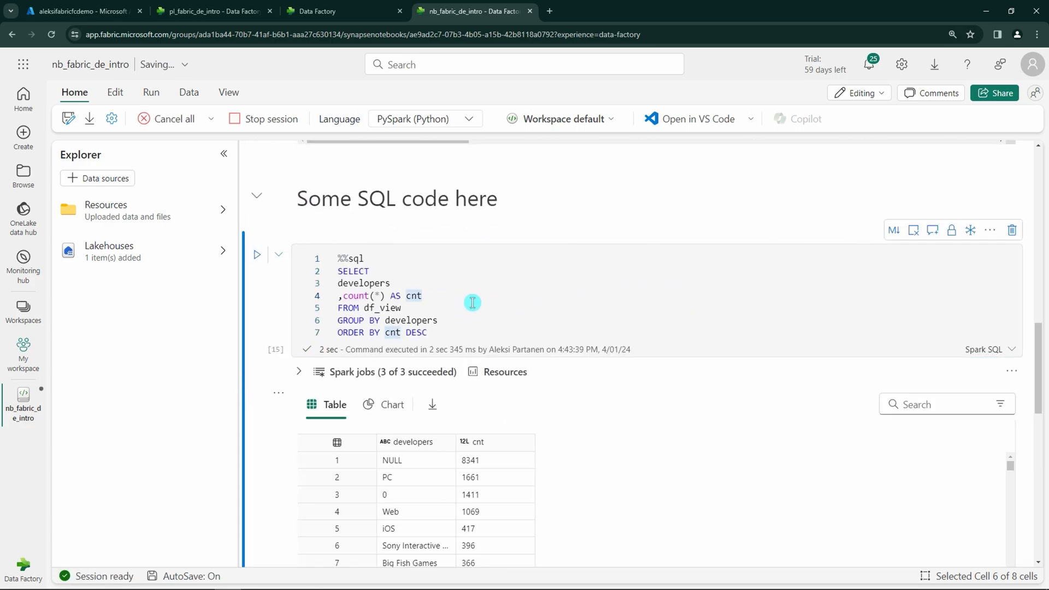
pyautogui.scroll(-3)
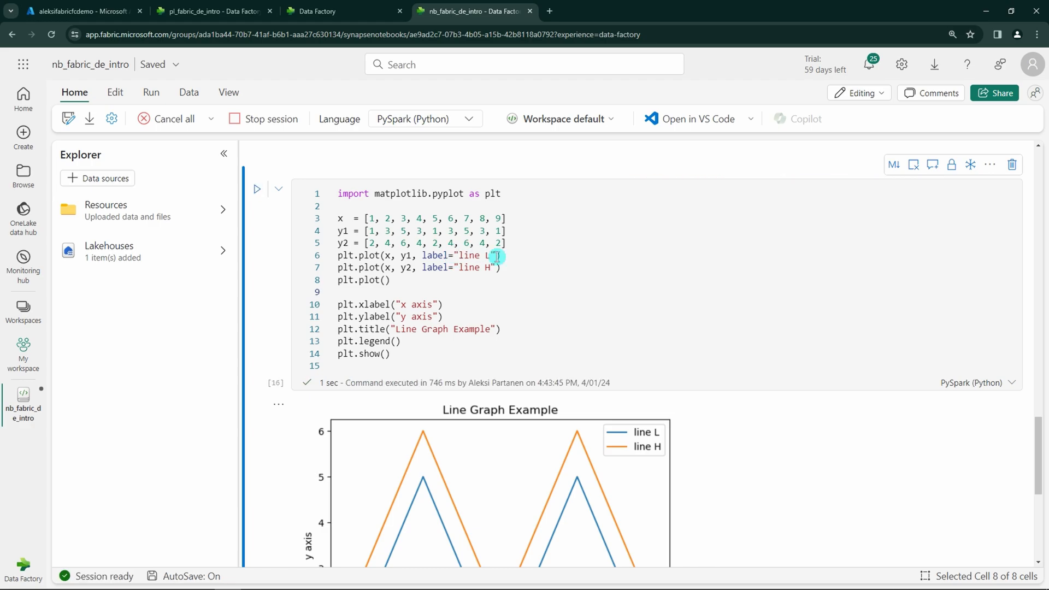
pyautogui.scroll(-3)
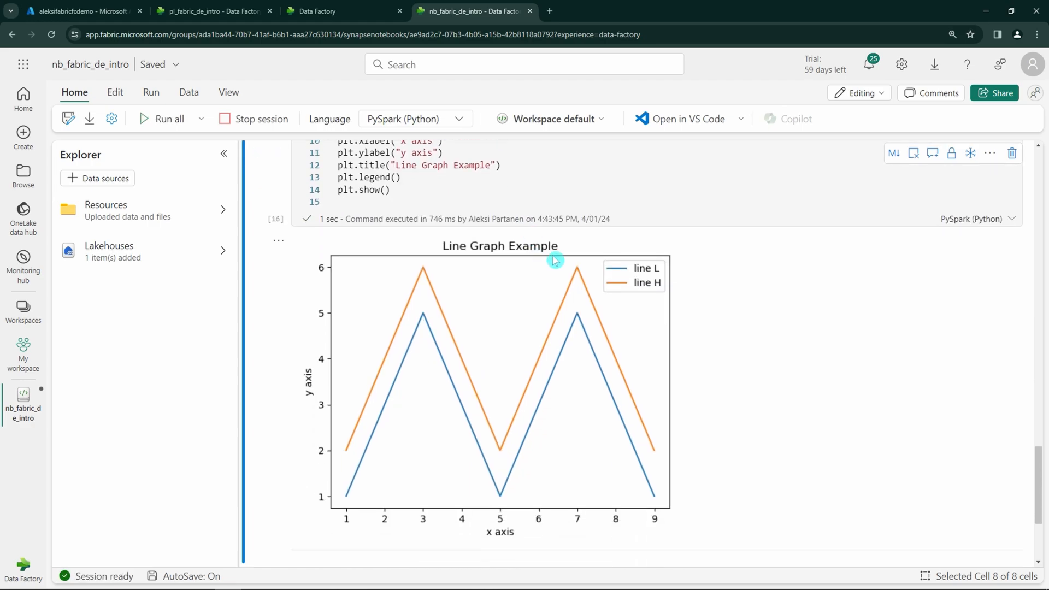